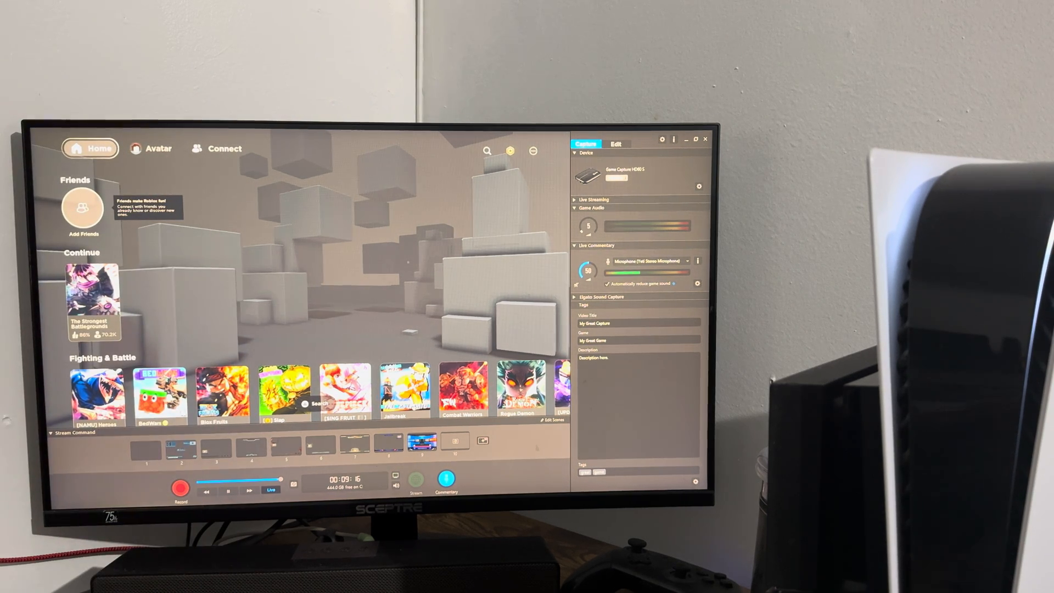
{"action": "mouse_move", "coordinate": [197, 306]}
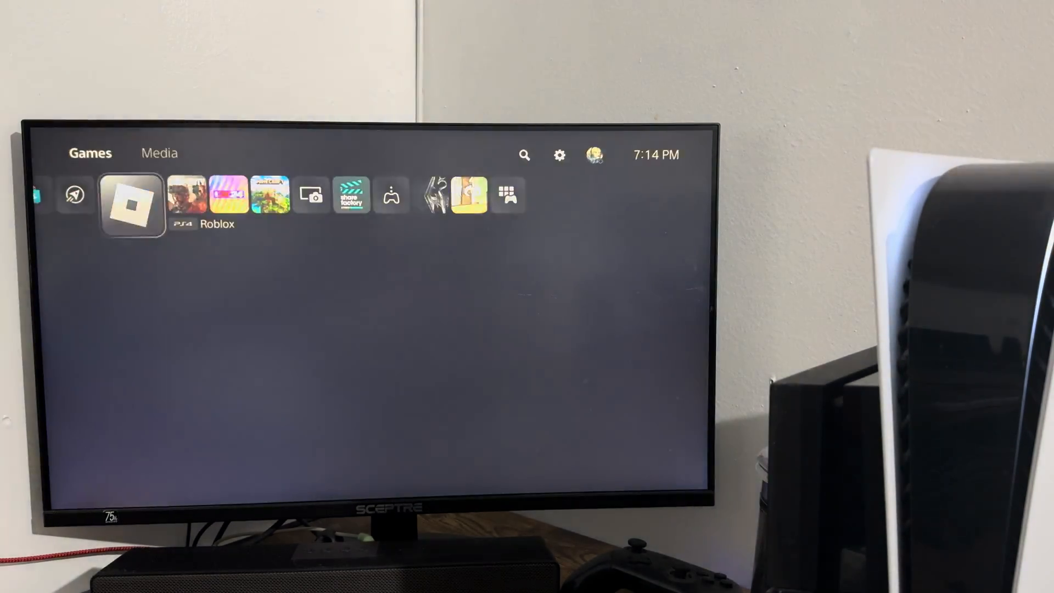
- Start Roblox from its tile in the PS5 home screen games row
{"action": "left_click", "coordinate": [132, 204]}
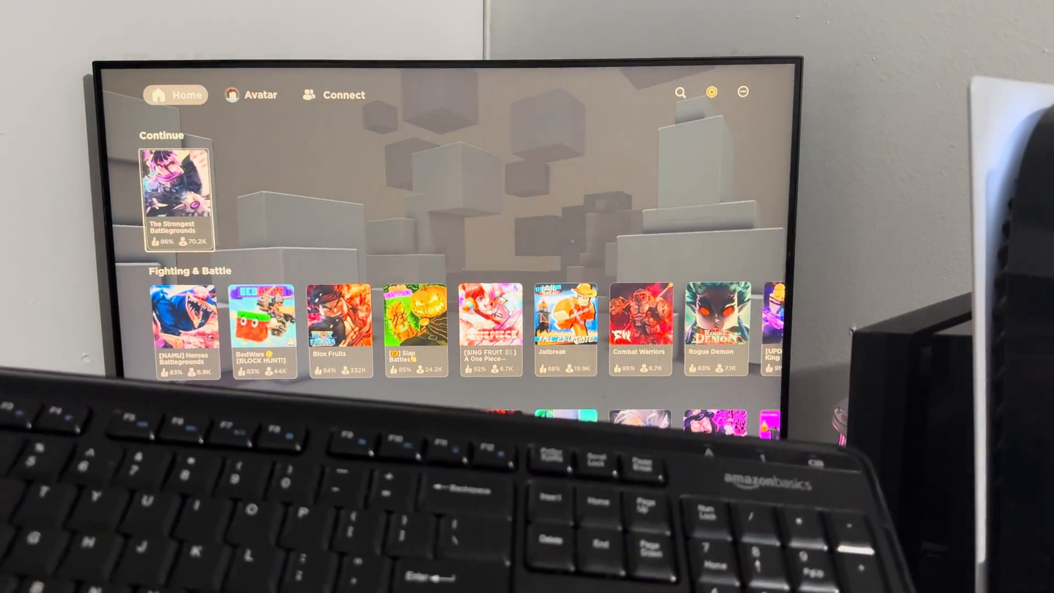
- Select The Strongest Battlegrounds under Continue to reach its game page
{"action": "left_click", "coordinate": [176, 202]}
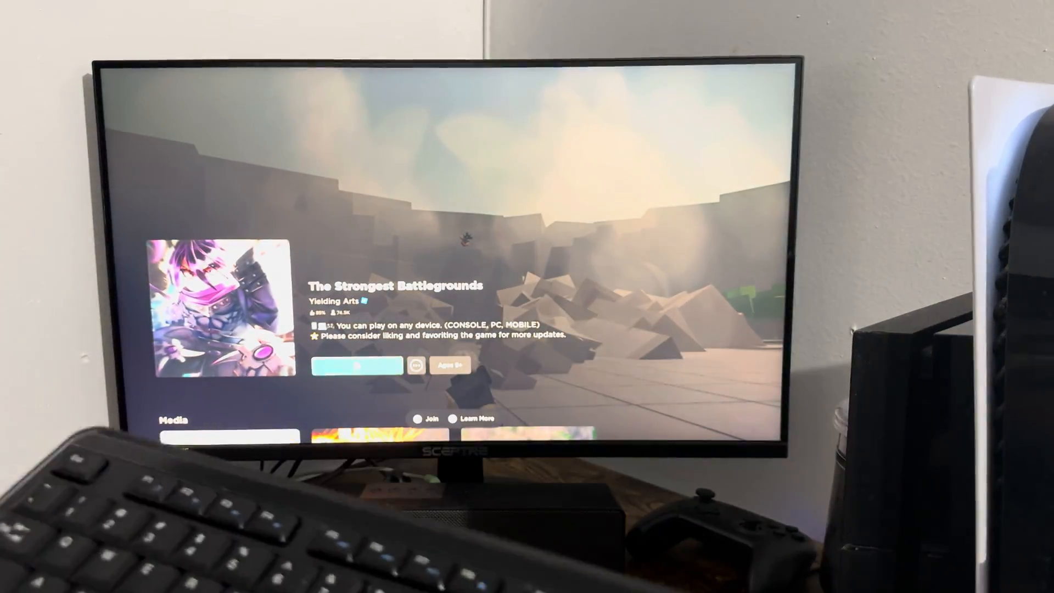